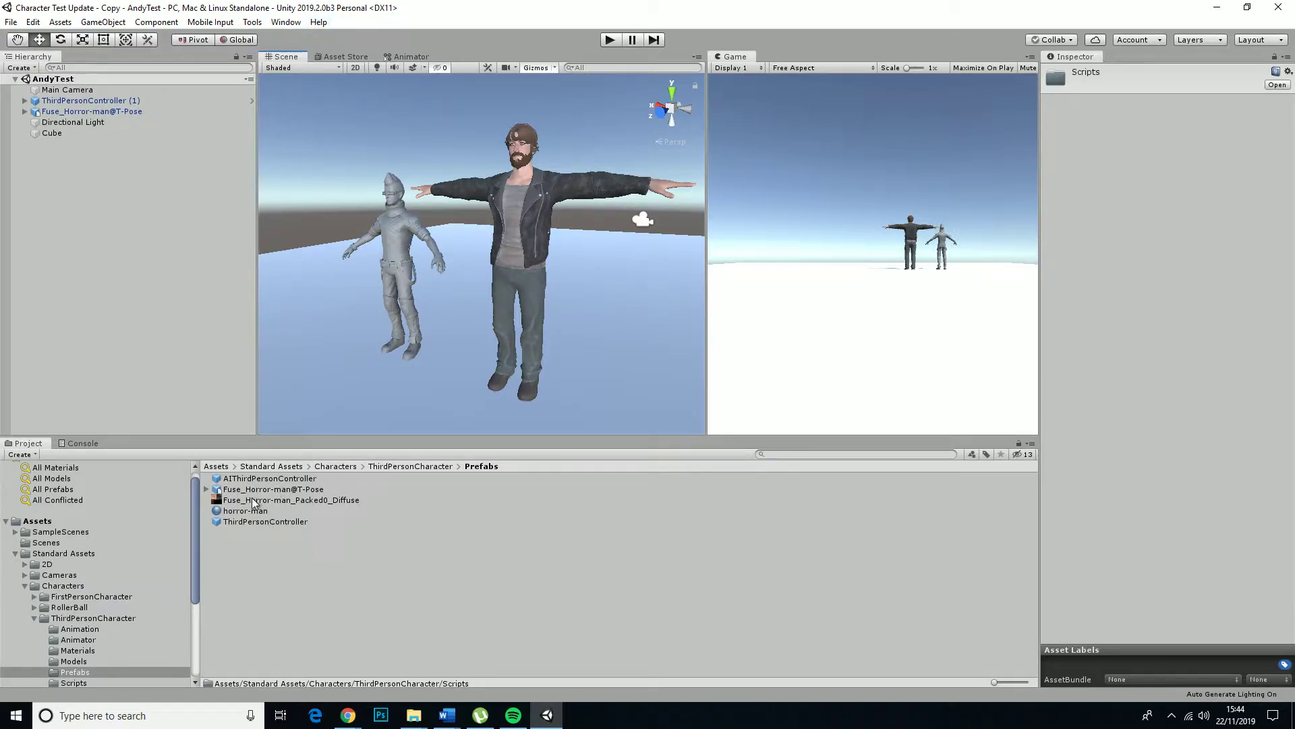
- Confirm Fuse_Horror-man@T-Pose uses a Humanoid rig, then select its scene instance
{"action": "left_click", "coordinate": [273, 489]}
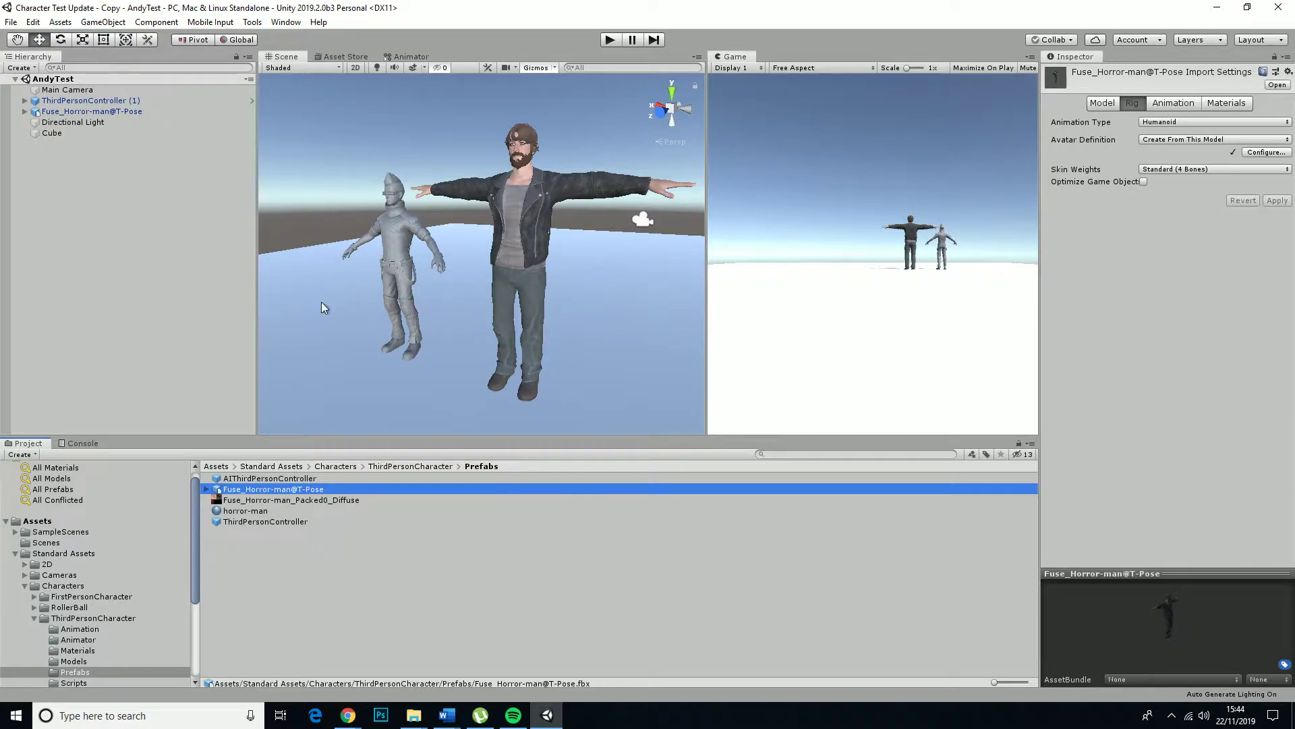
{"action": "left_click", "coordinate": [92, 111]}
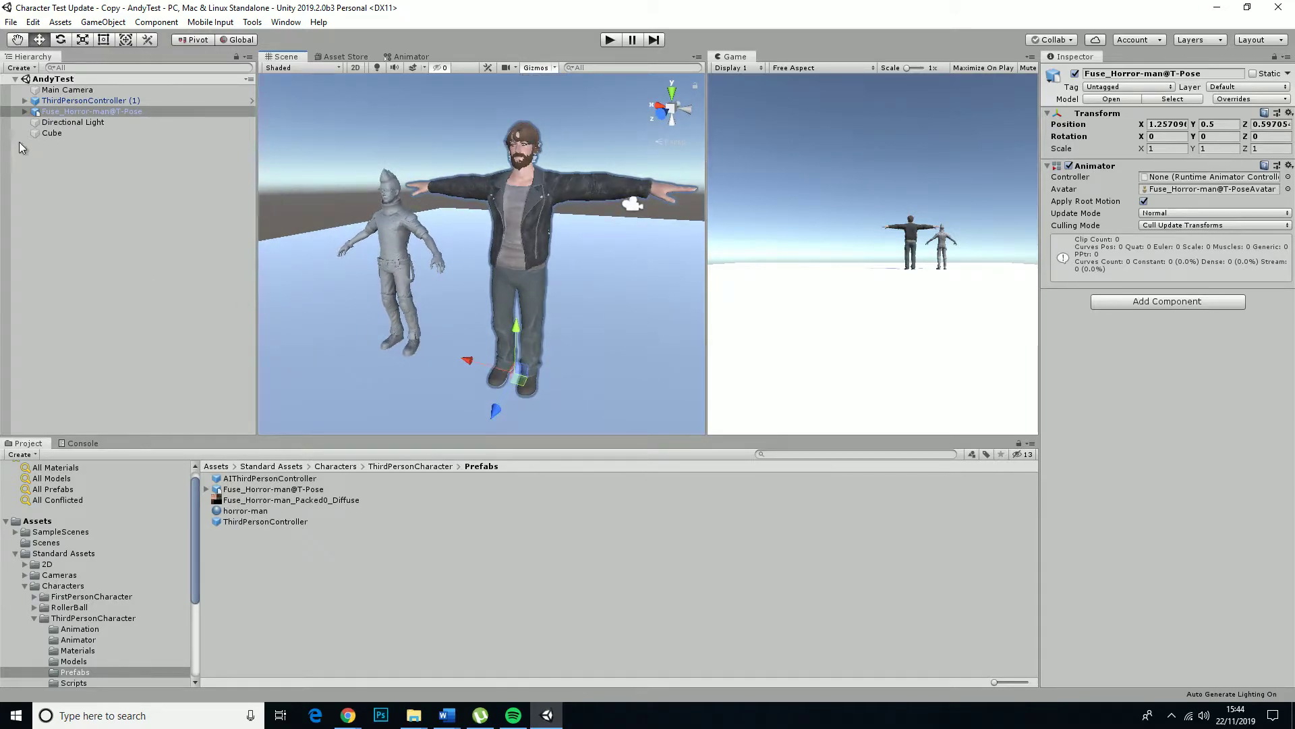
- Unpack the Fuse_Horror-man@T-Pose prefab instance in the Hierarchy
{"action": "left_click", "coordinate": [91, 111]}
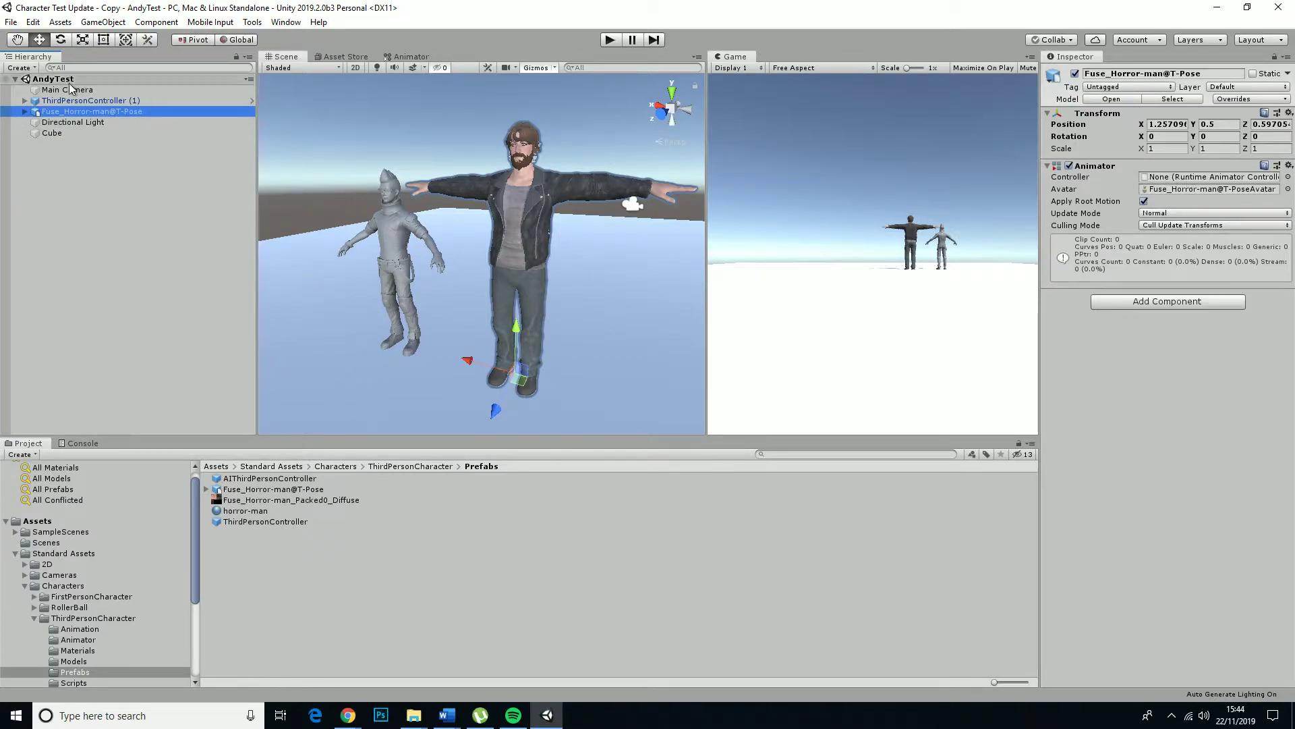
{"action": "right_click", "coordinate": [91, 111]}
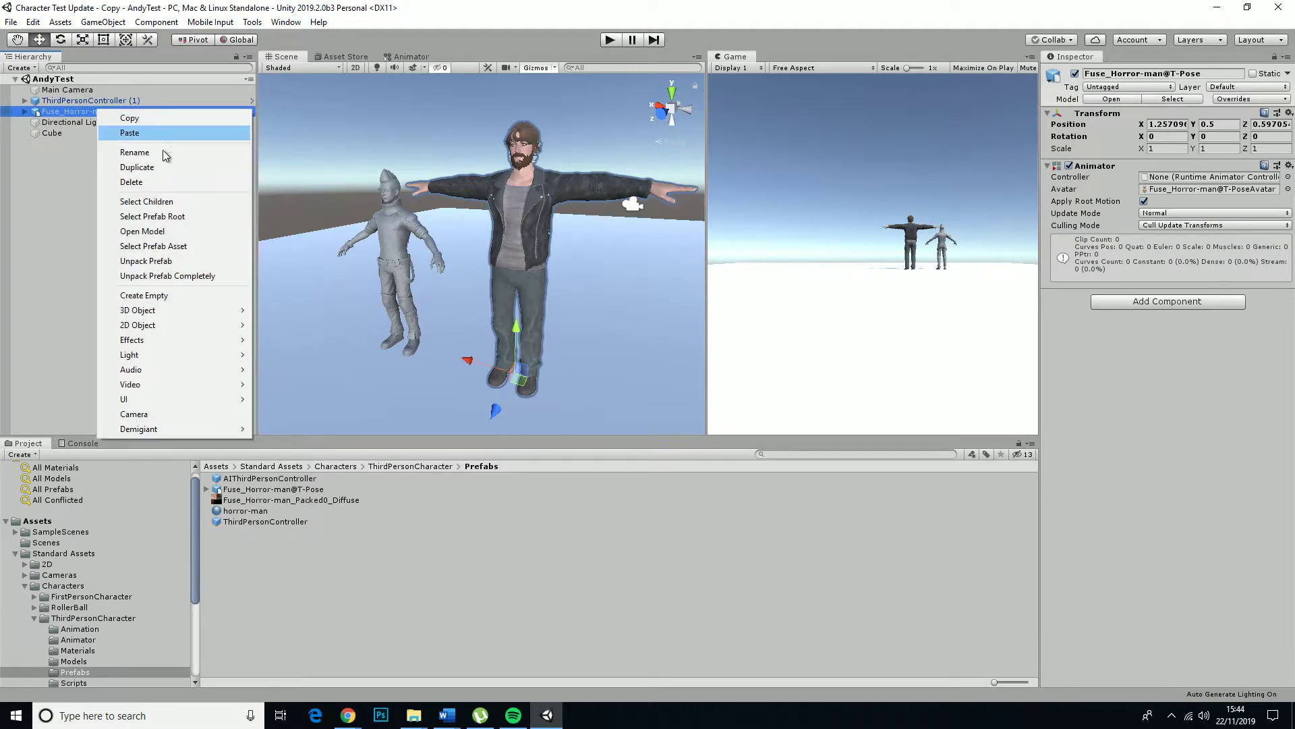
{"action": "mouse_move", "coordinate": [147, 261]}
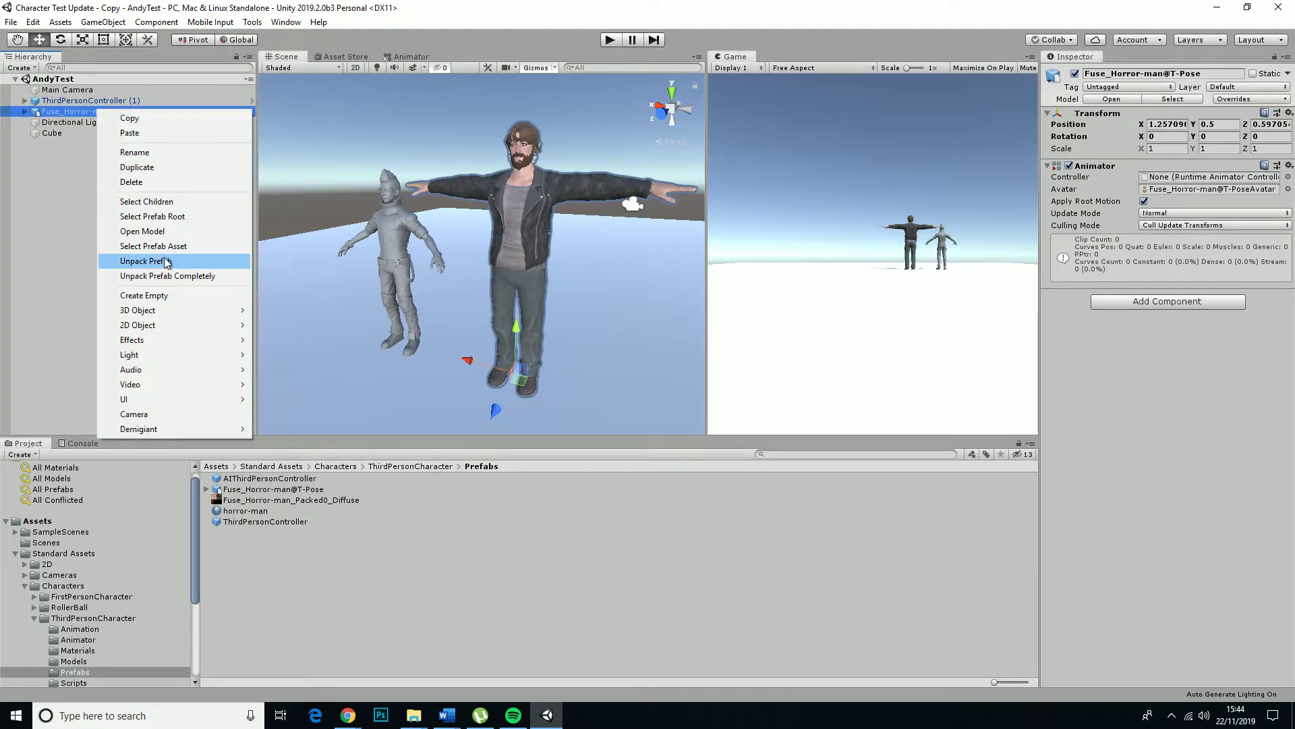
{"action": "left_click", "coordinate": [144, 261]}
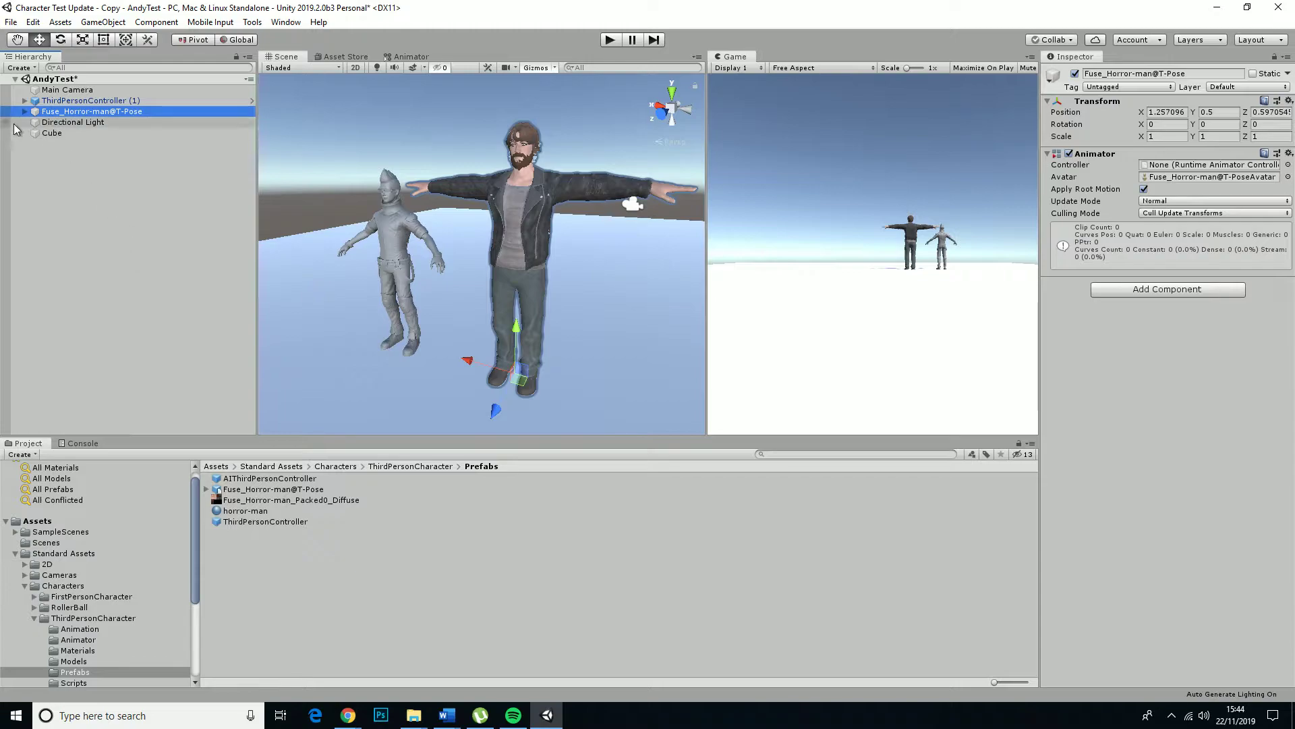
- Expand both characters and delete EthanBody, EthanGlasses and EthanSkeleton from ThirdPersonController
{"action": "left_click", "coordinate": [25, 111]}
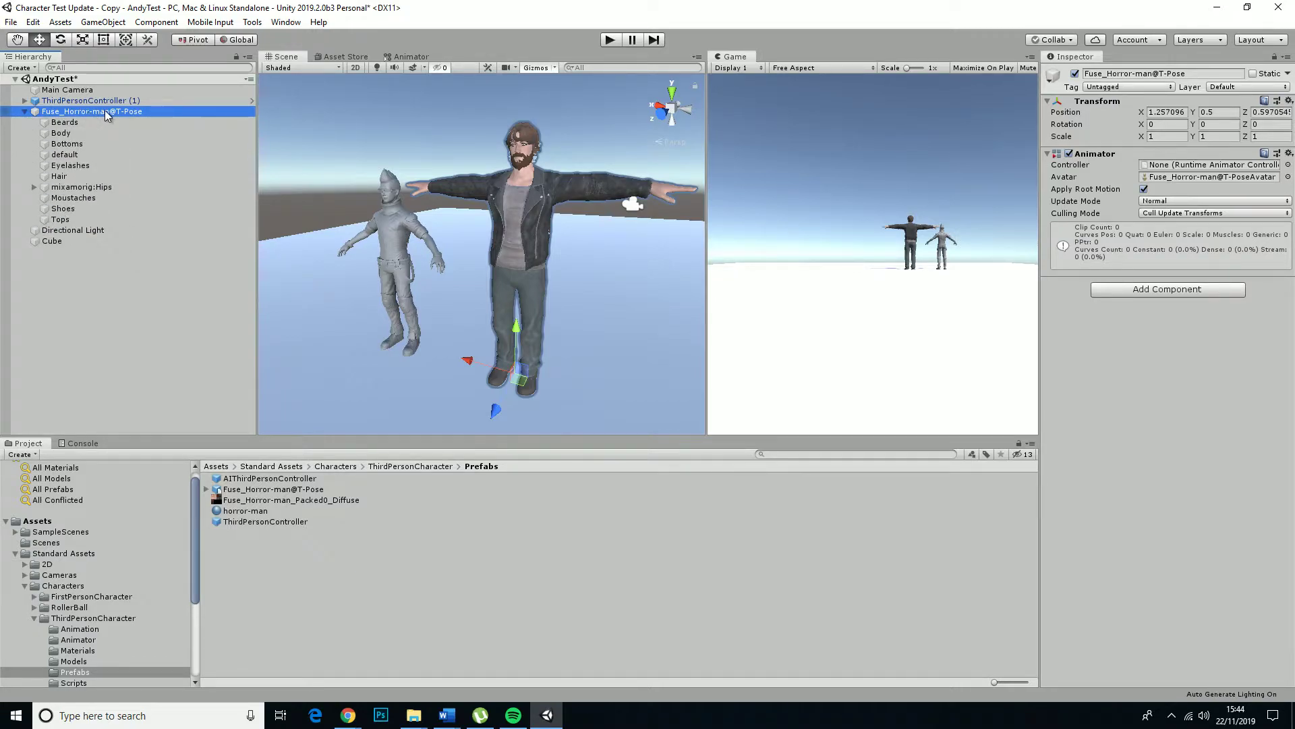
{"action": "left_click", "coordinate": [65, 122]}
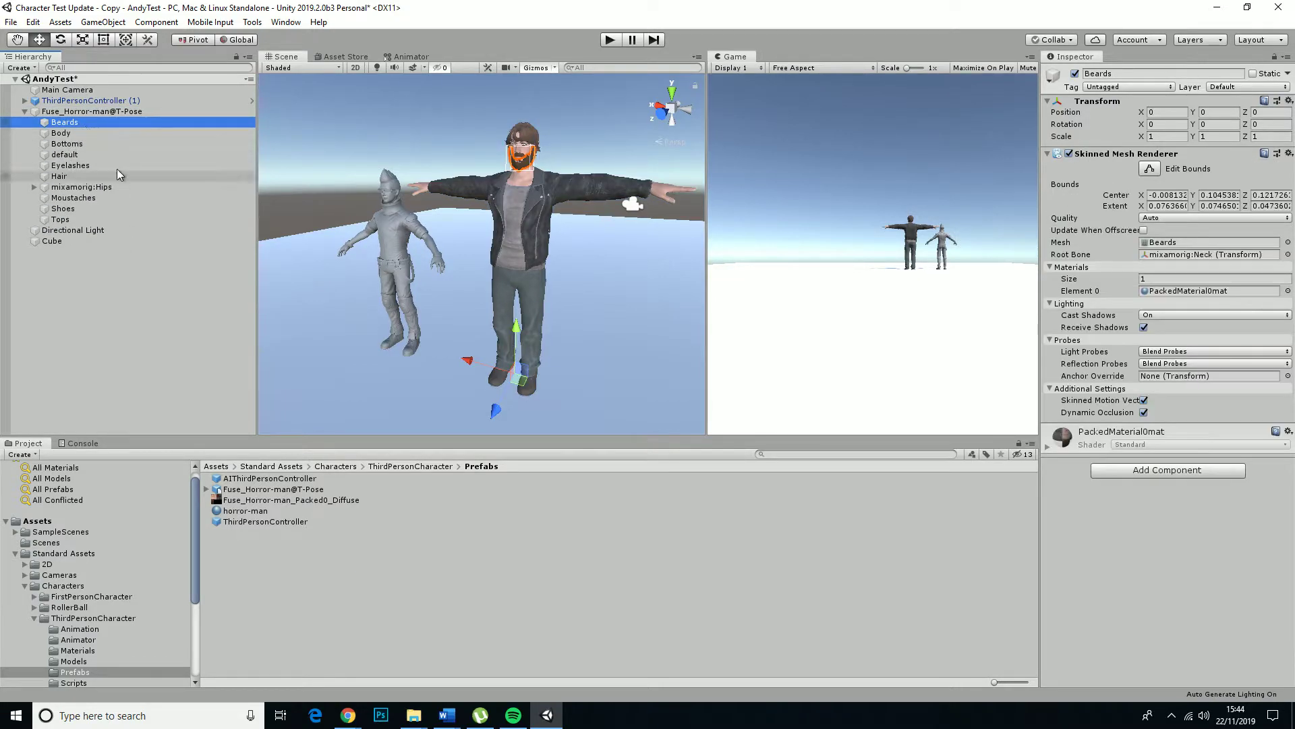
{"action": "right_click", "coordinate": [91, 100]}
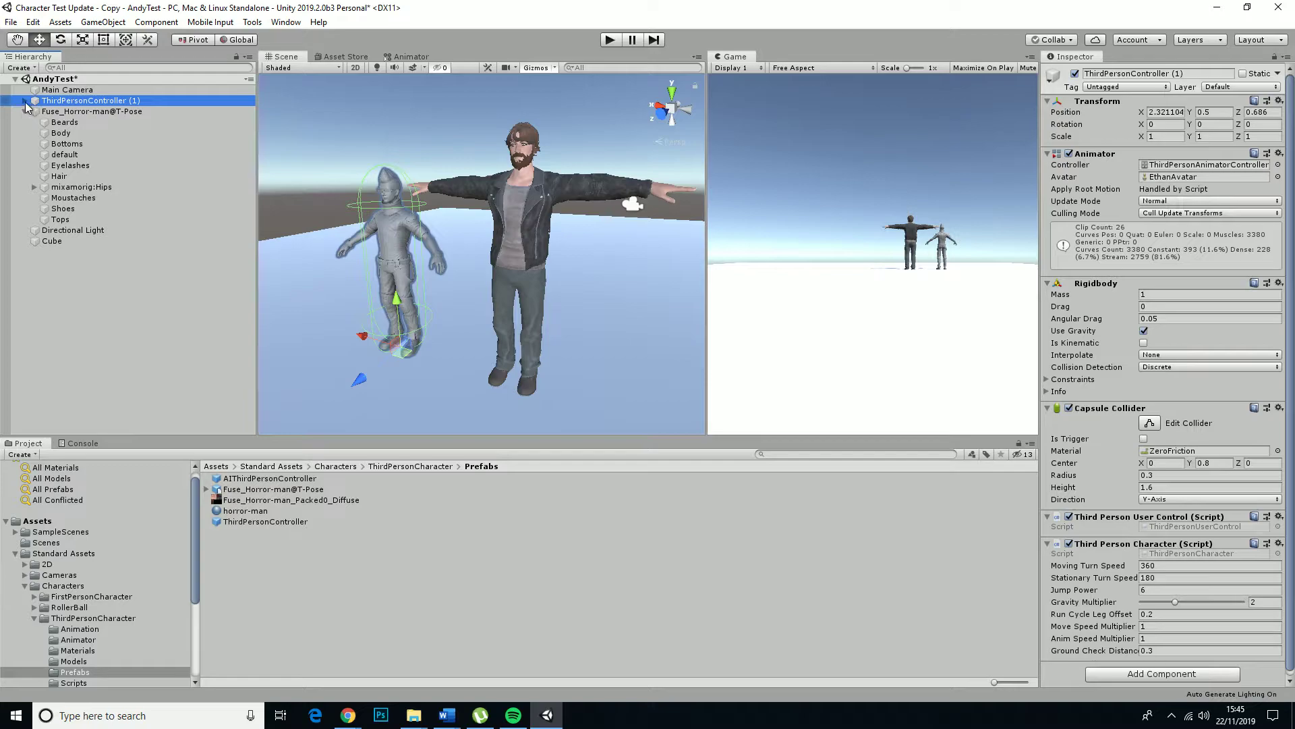
{"action": "left_click", "coordinate": [26, 100]}
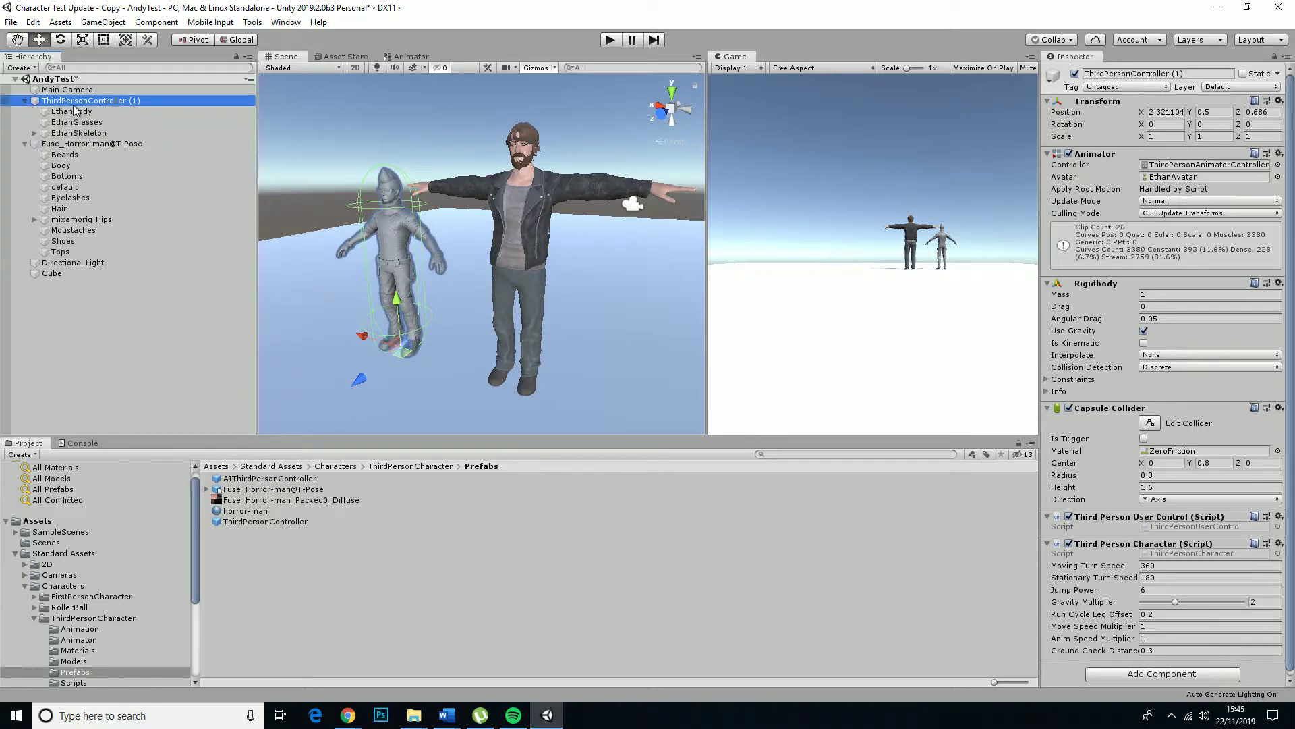
{"action": "left_click", "coordinate": [80, 132]}
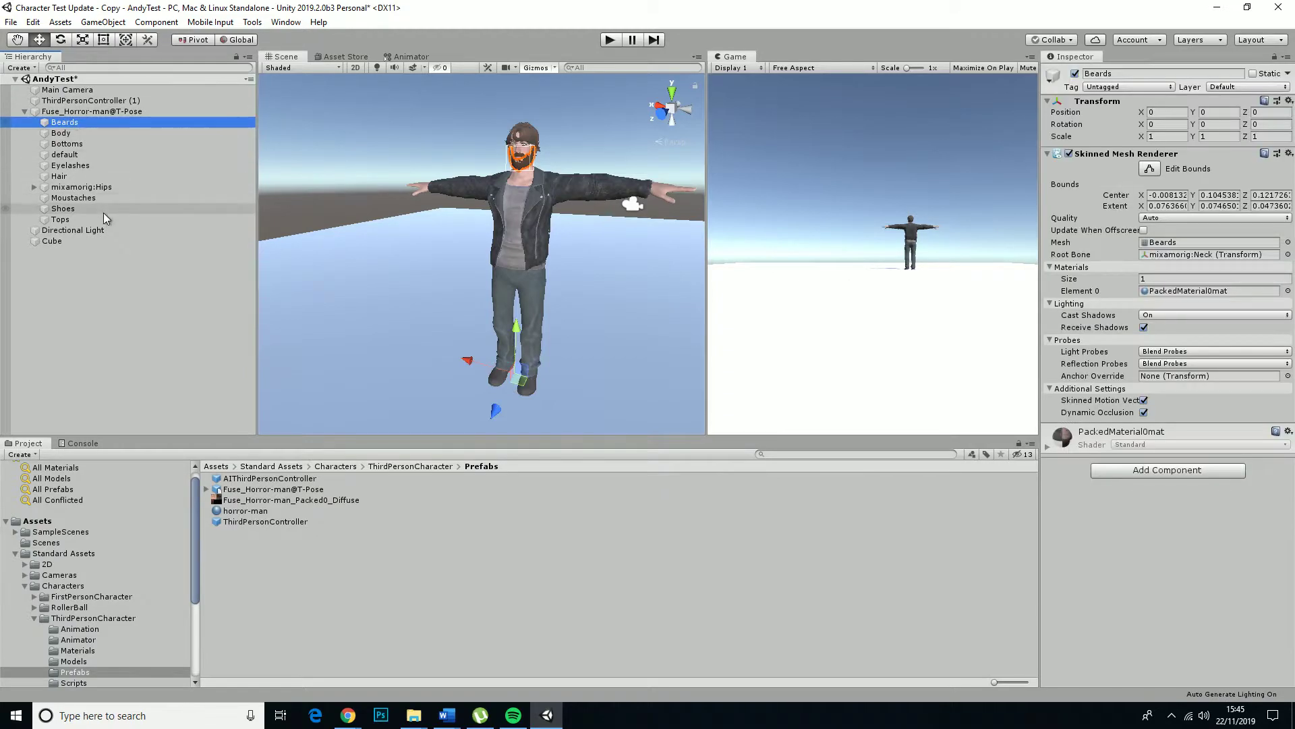
- Select the horror-man's Beards through Tops parts and drag them onto ThirdPersonController (1)
{"action": "left_click", "coordinate": [60, 218]}
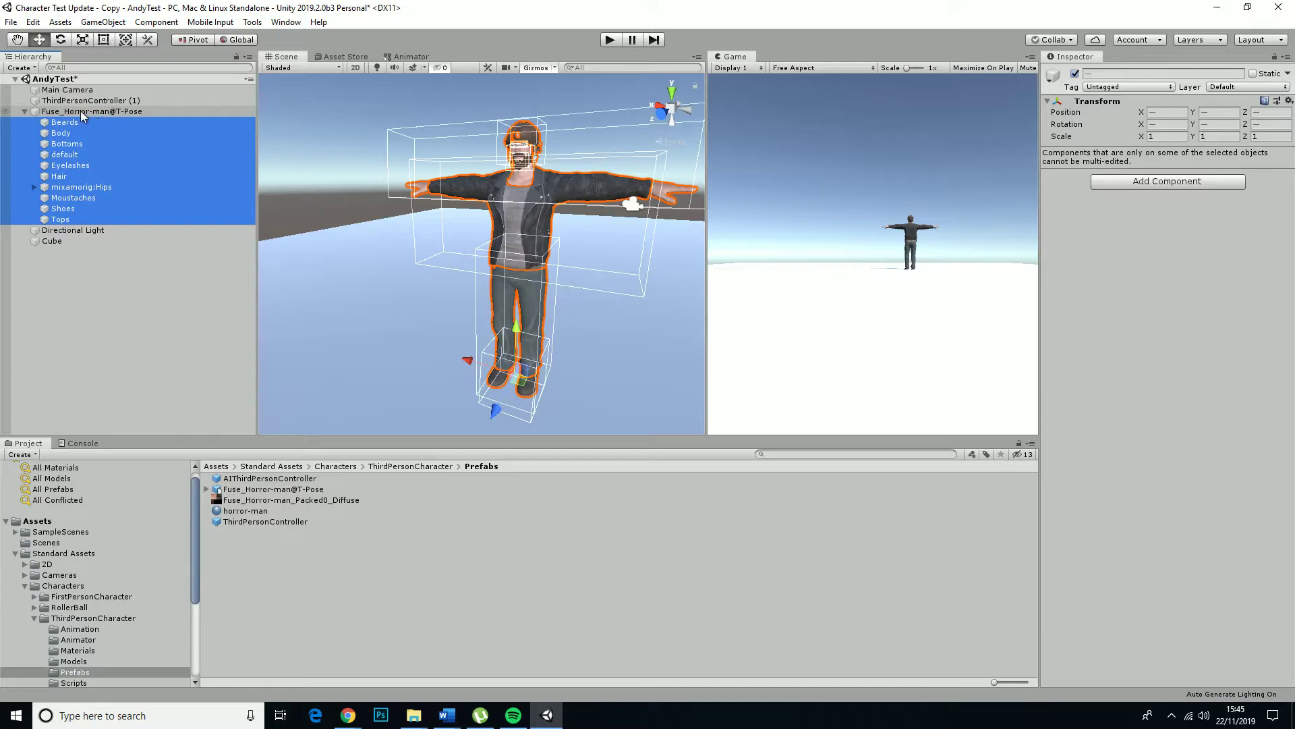
{"action": "mouse_move", "coordinate": [72, 128]}
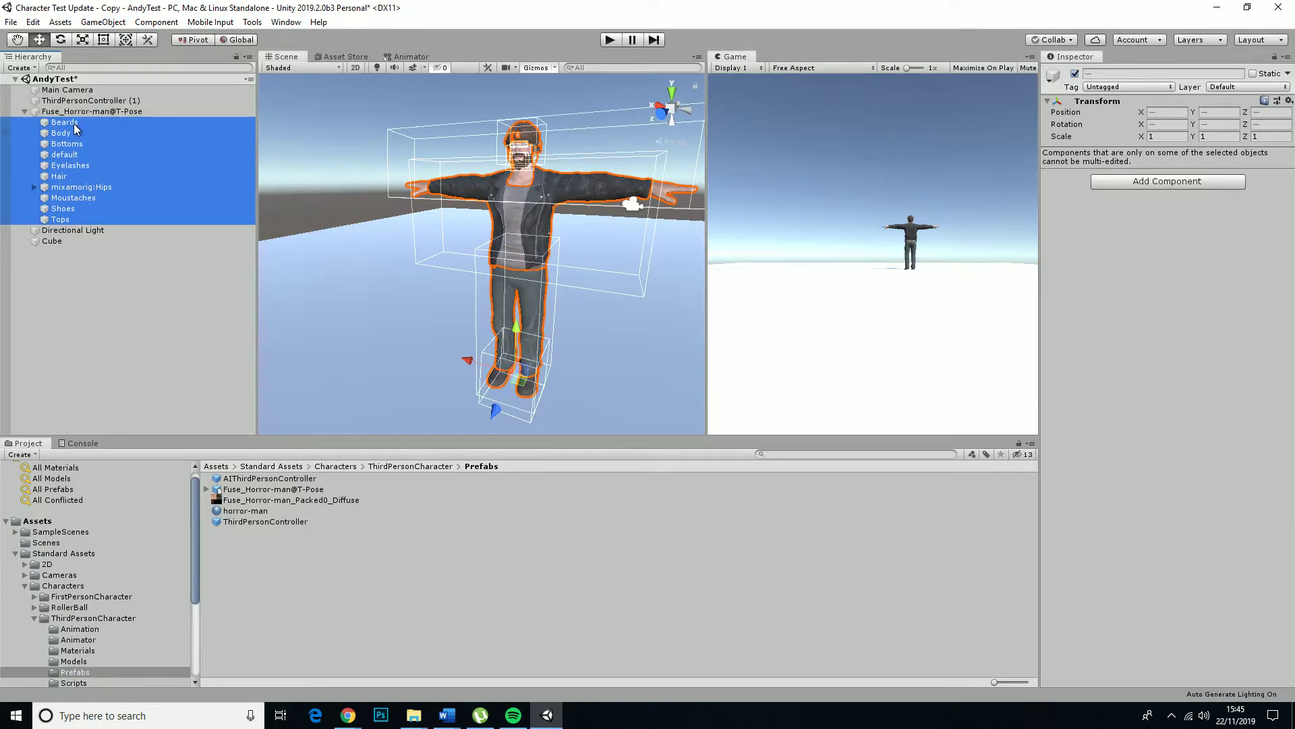
{"action": "left_click", "coordinate": [92, 110]}
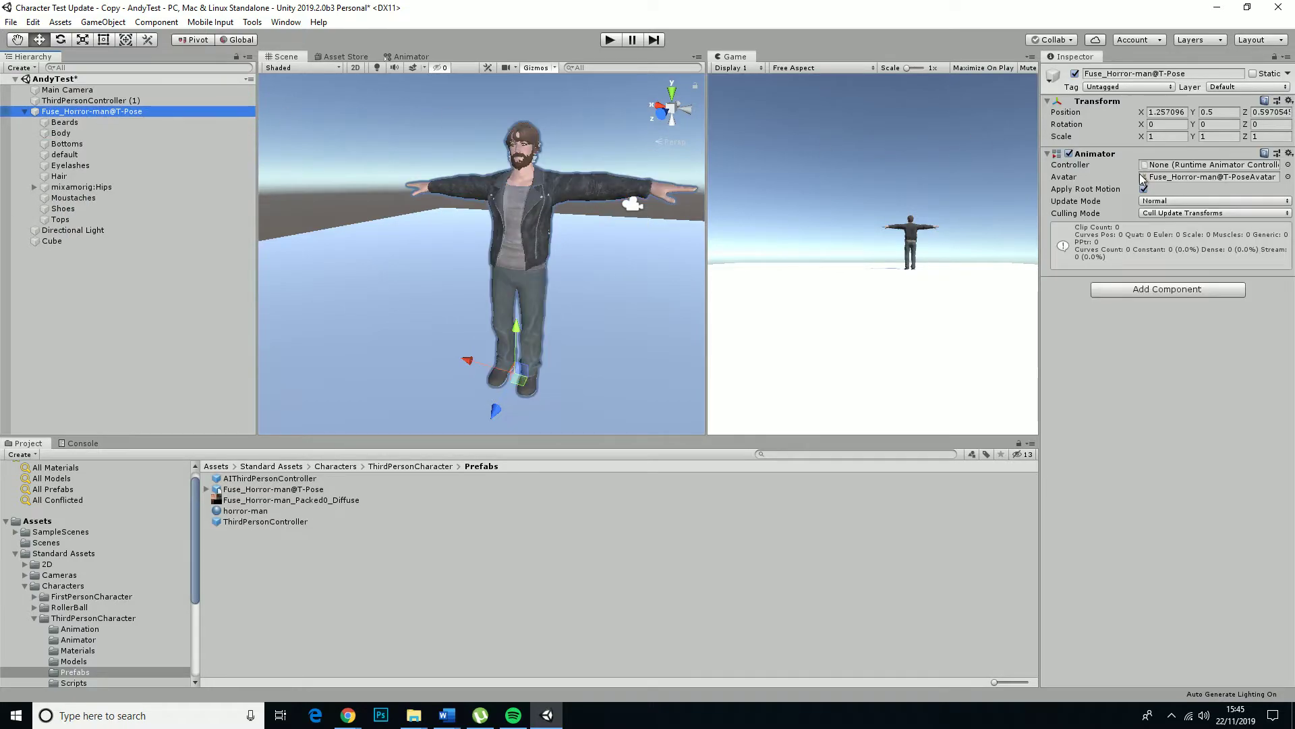
{"action": "left_click", "coordinate": [65, 121]}
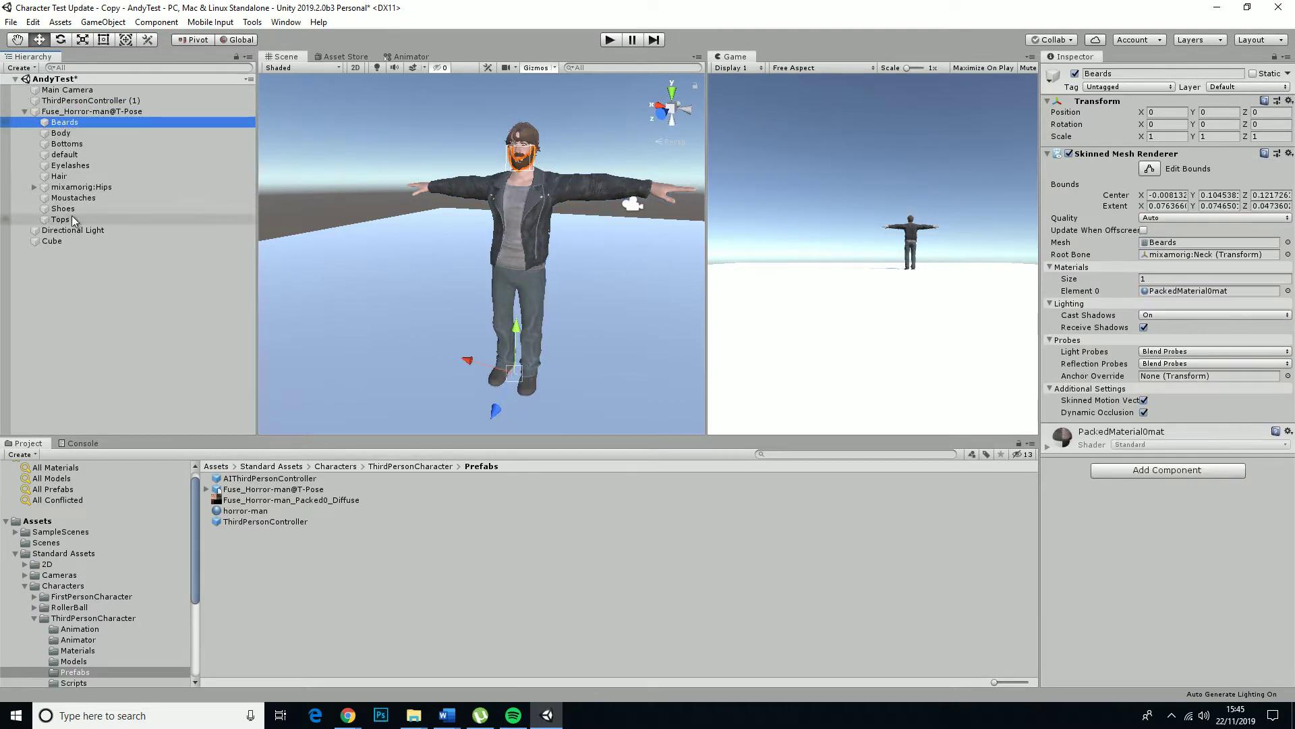
{"action": "left_click", "coordinate": [92, 100]}
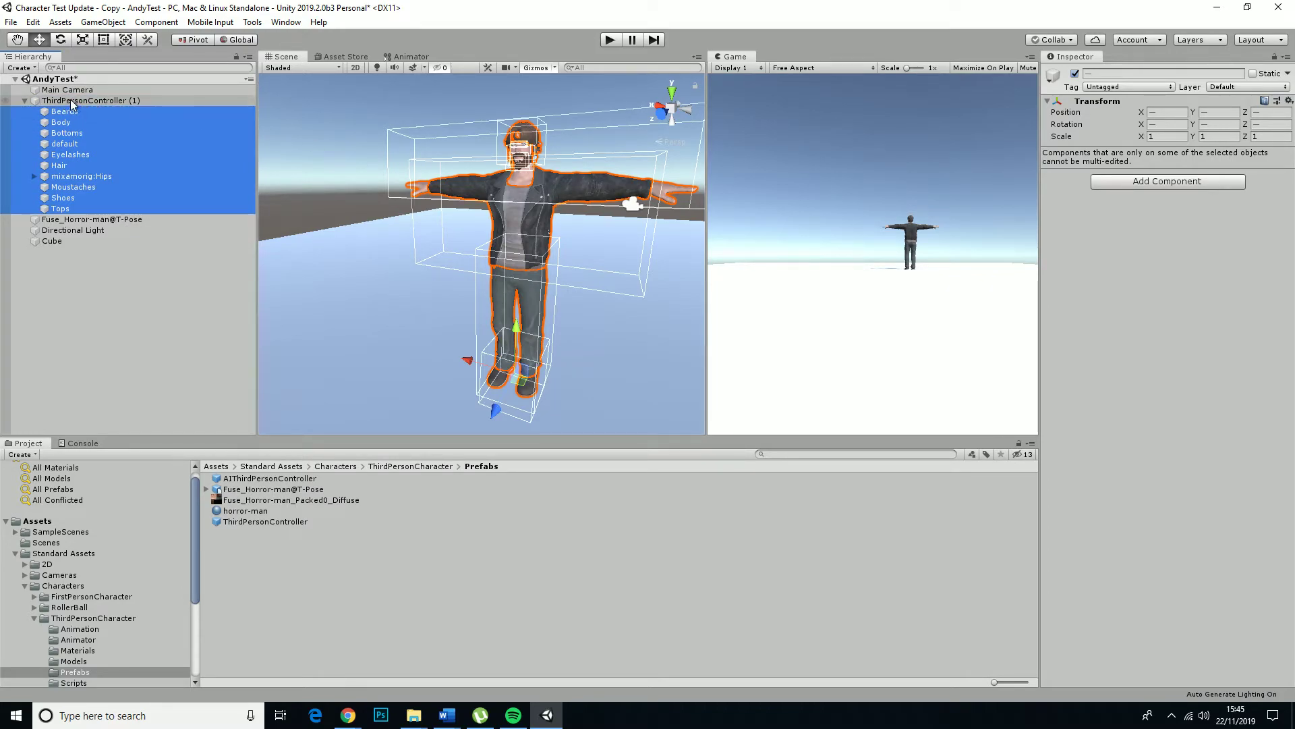
- Set ThirdPersonController's Animator Avatar to Fuse_Horror-man@T-PoseAvatar
{"action": "left_click", "coordinate": [91, 99]}
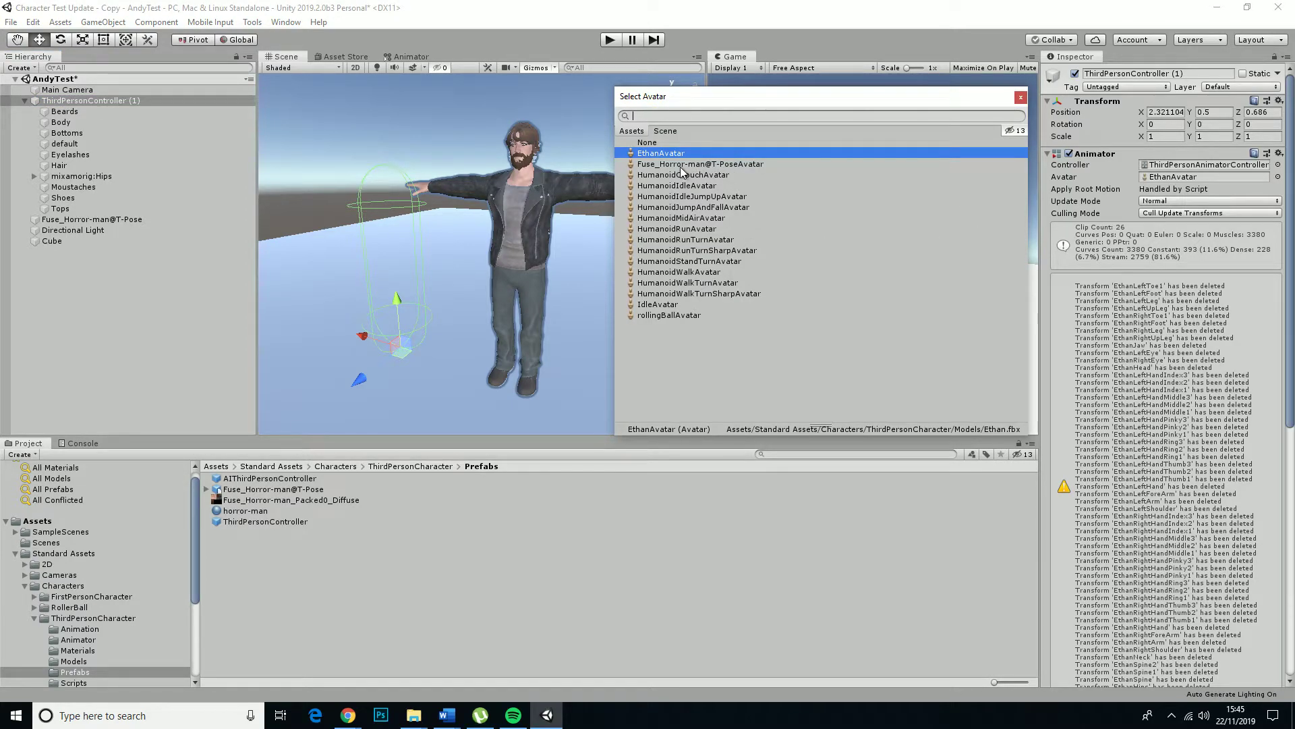
{"action": "left_click", "coordinate": [699, 163]}
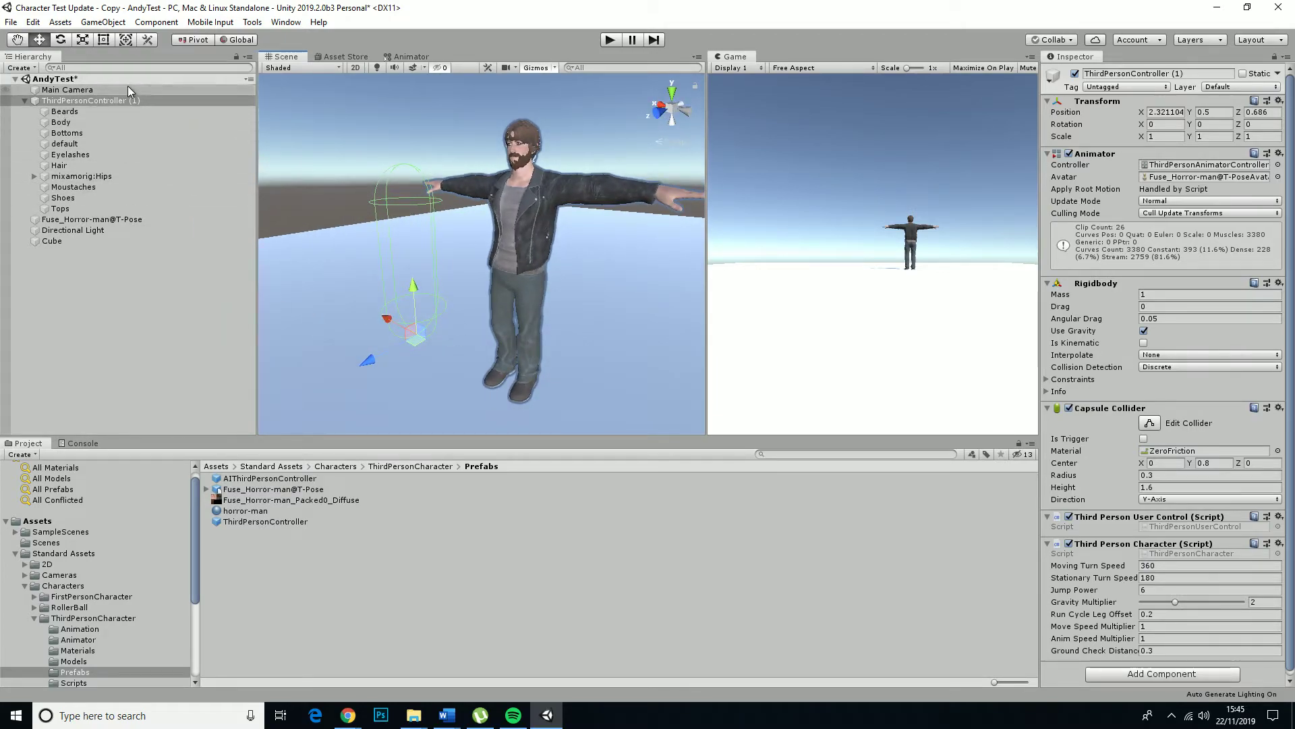
{"action": "mouse_move", "coordinate": [388, 206]}
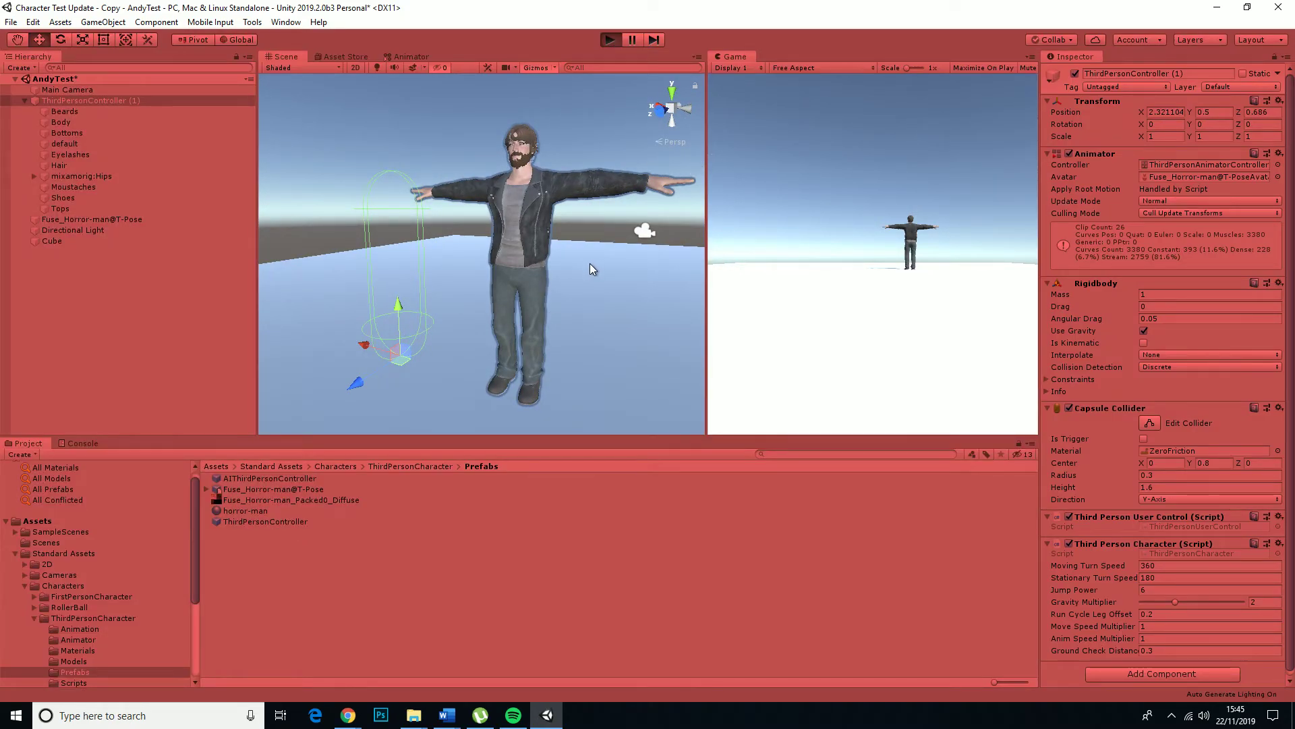
{"action": "mouse_move", "coordinate": [559, 327]}
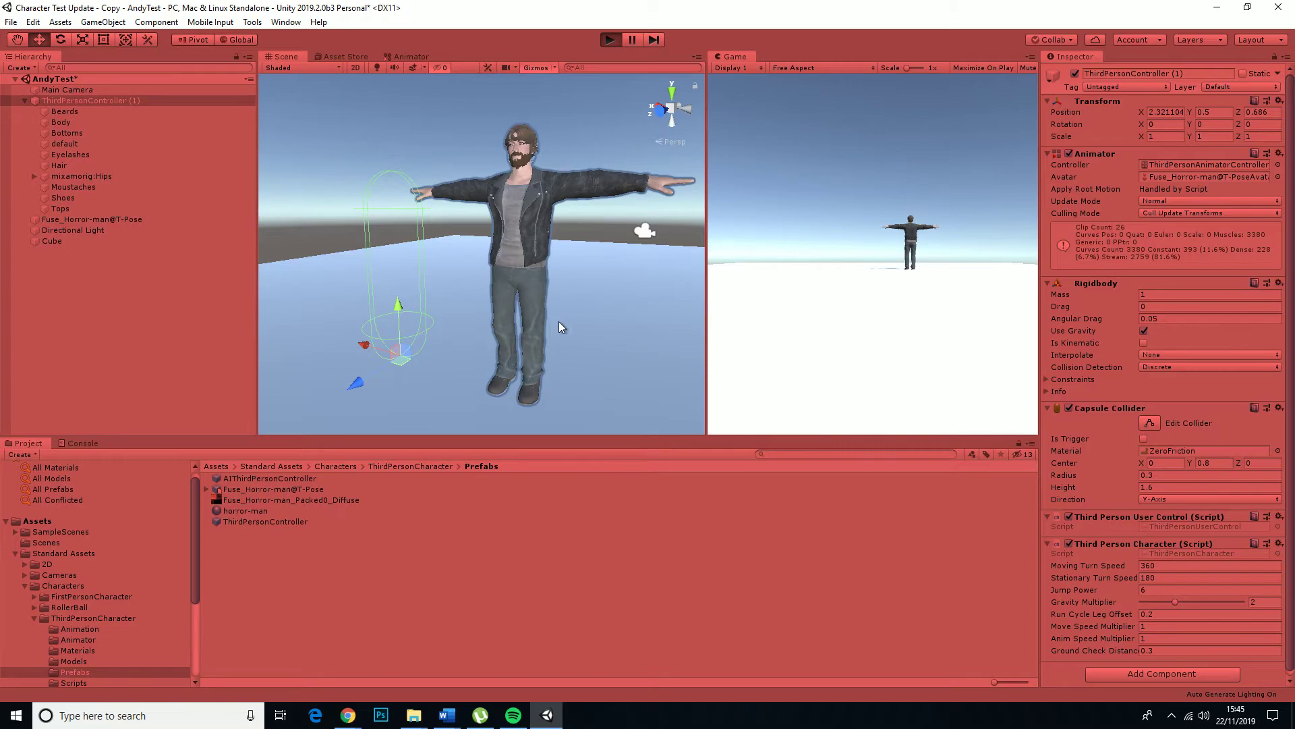